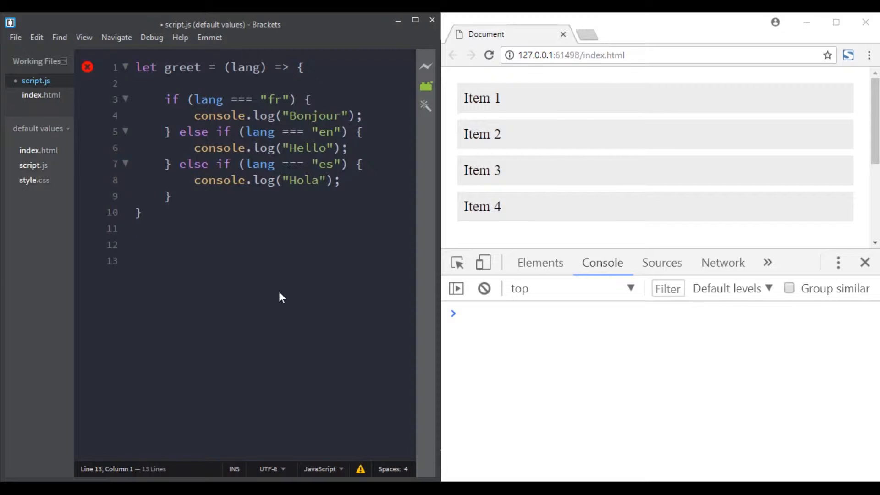
Add a no-argument greet() call below the greet function.
left_click(136, 261)
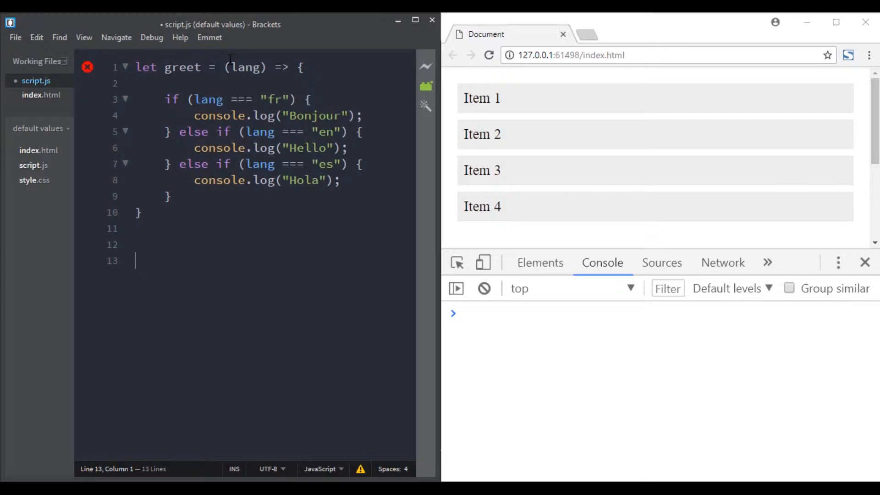
left_click(165, 83)
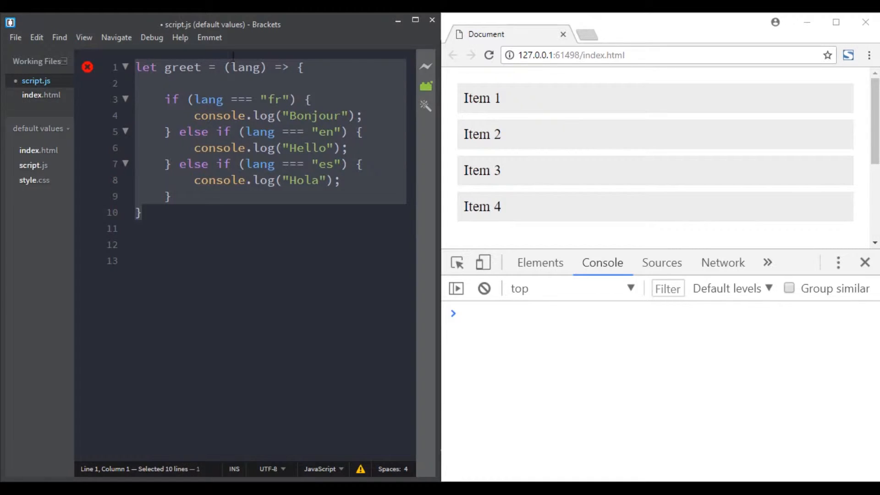
double_click(245, 68)
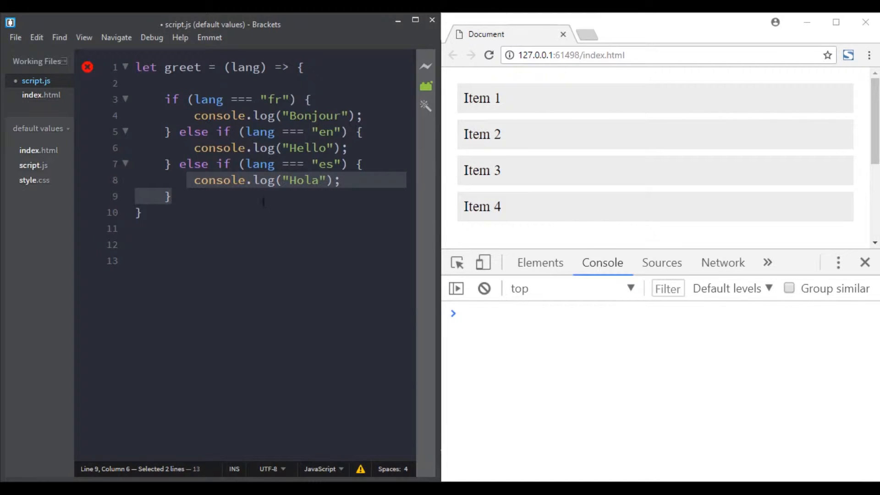
type("gr")
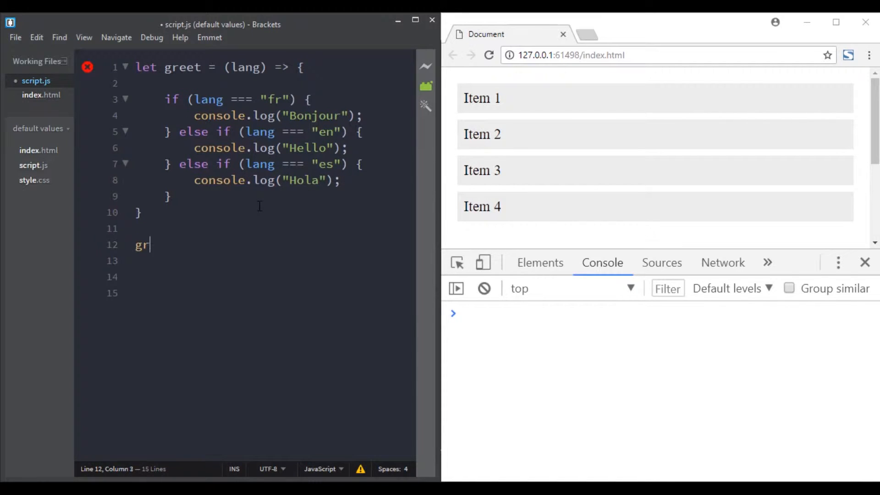
type("eet()")
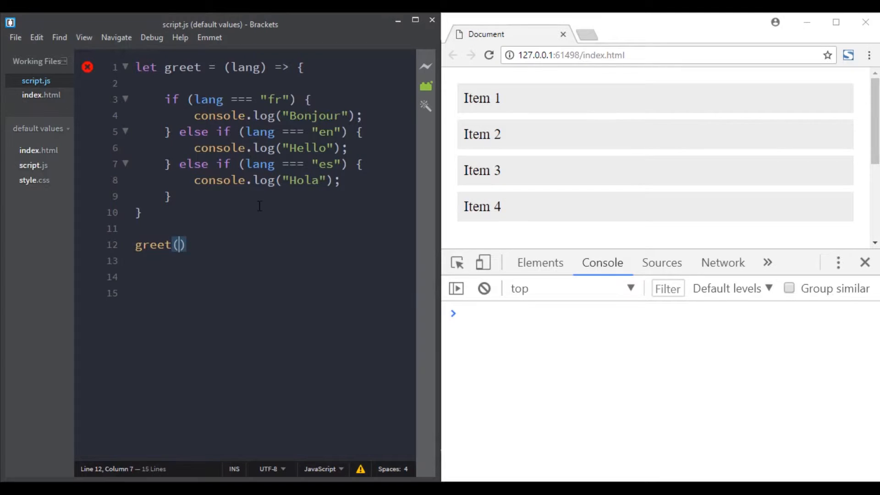
Begin writing a console.log(lang) line in script.js.
left_click(571, 55)
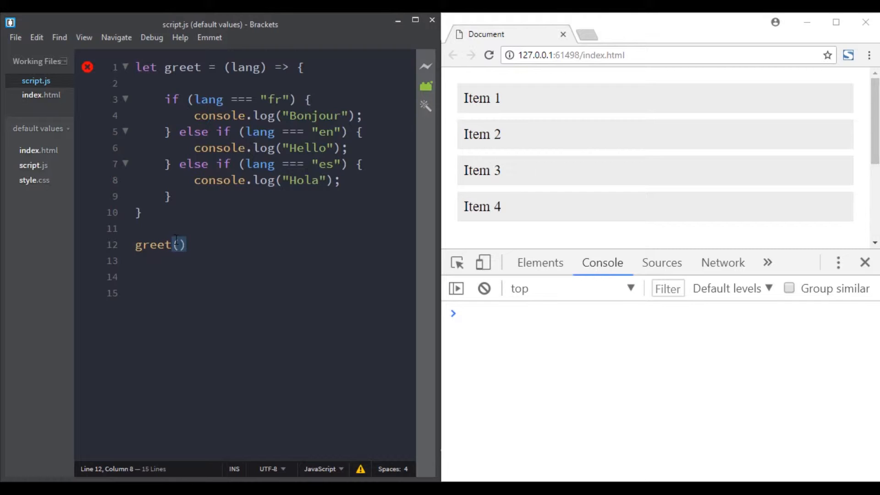
double_click(245, 67)
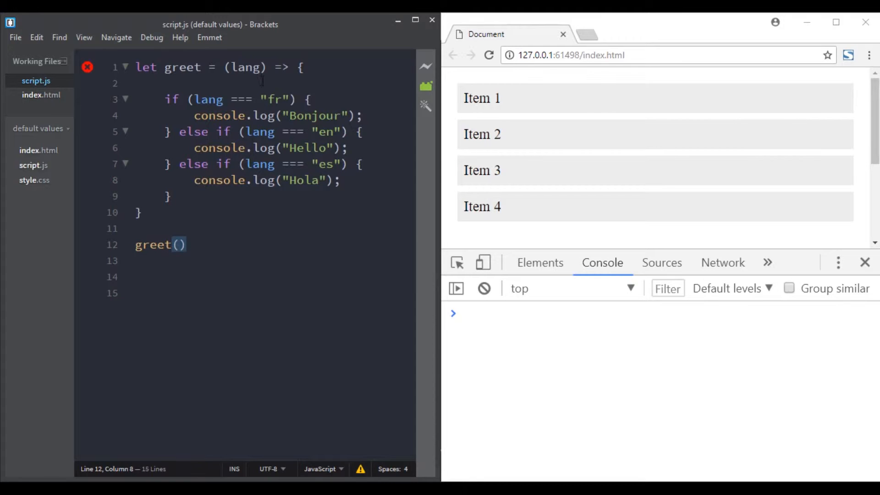
type("console.log(lang")
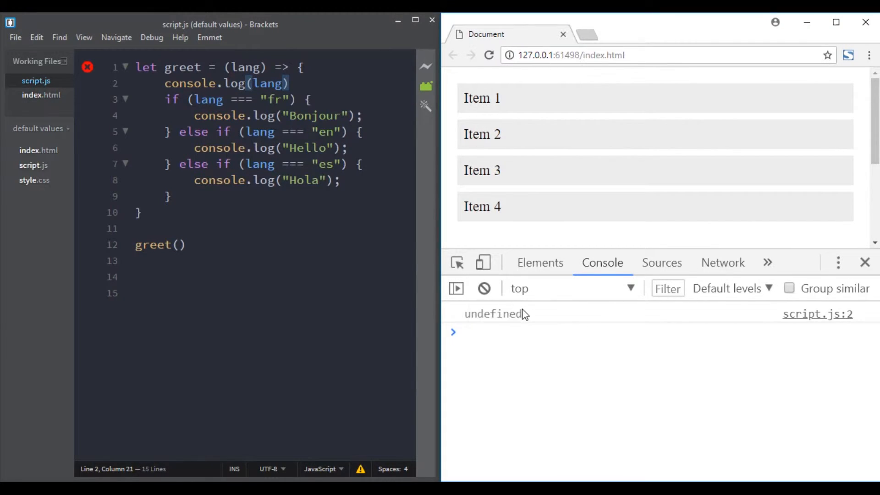
Insert blank lines above console.log(lang) at the top of greet's body.
left_click(178, 245)
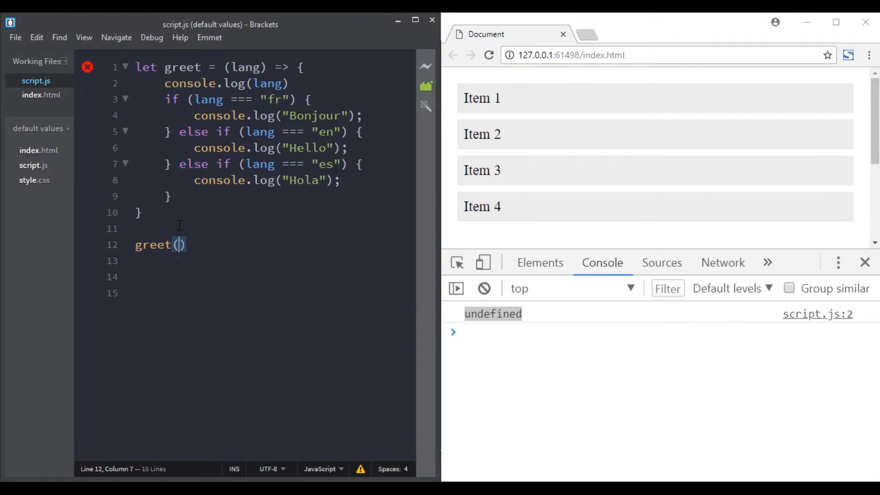
key("Enter")
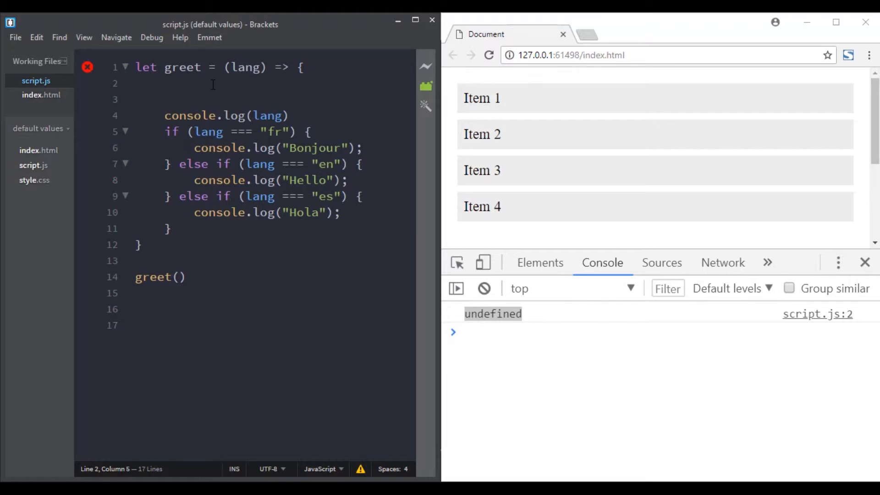
Write if (lang === undefined) { lang = "en" } in greet and check the Hello console output.
type("if(lang  === undefined")
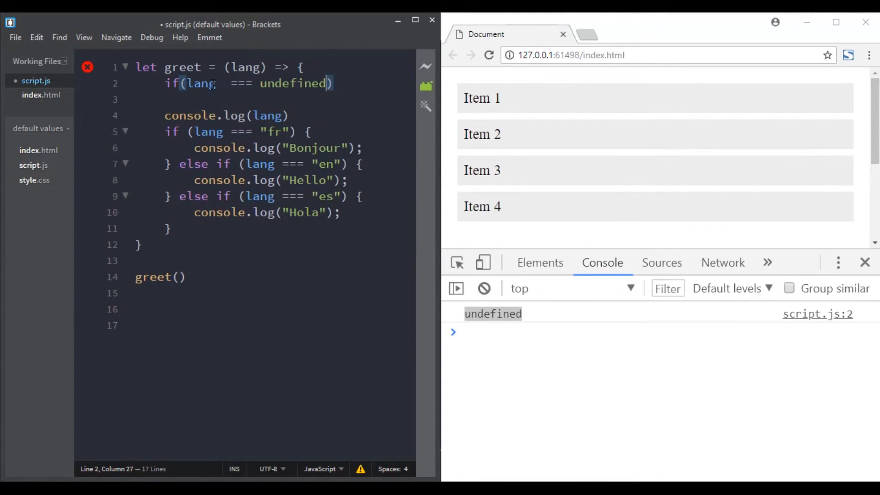
type("{")
left_click(272, 99)
type("lang =")
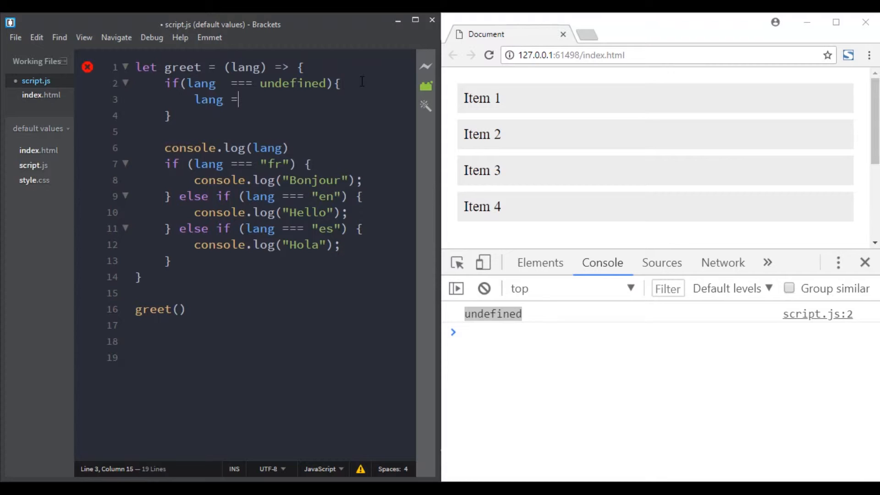
type("\"en\"")
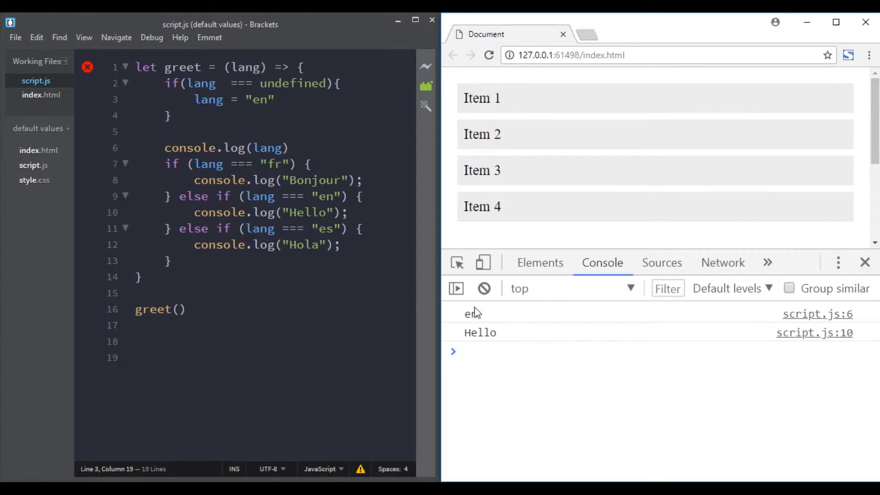
double_click(480, 332)
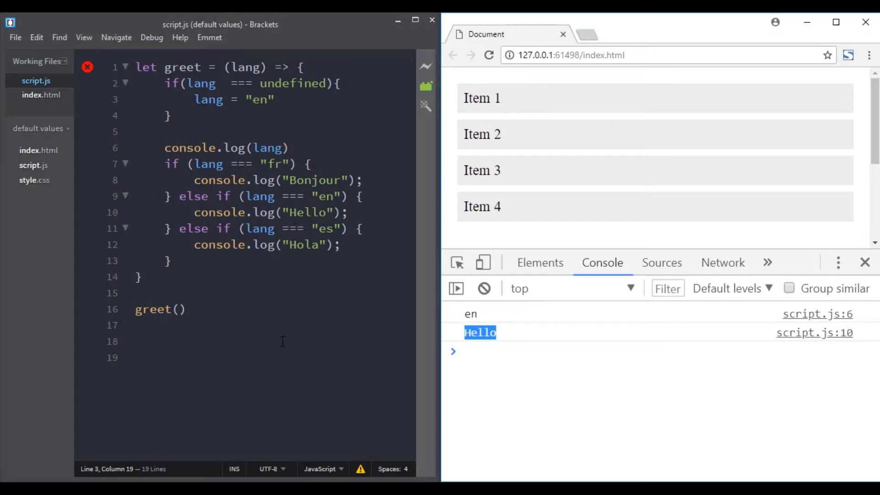
mouse_move(271, 335)
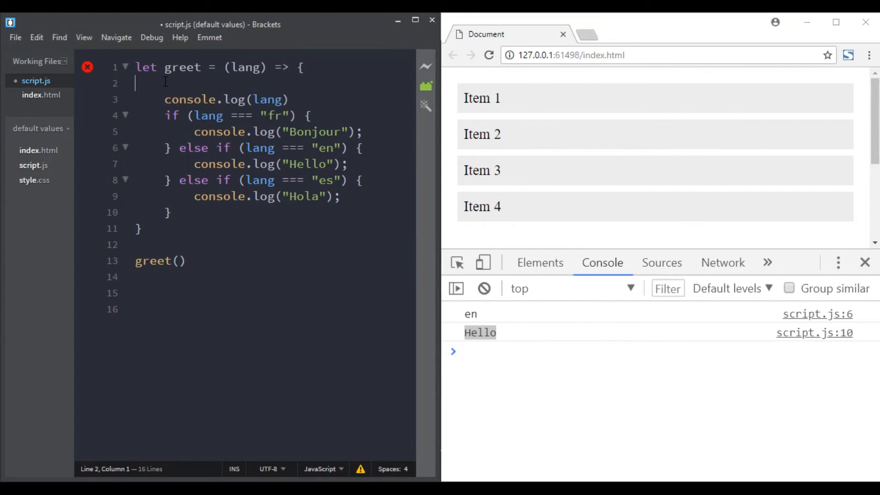
Remove the leftover empty line, set the parameter to lang = "en", and check the console.
key("Backspace")
type(" = \"en\"")
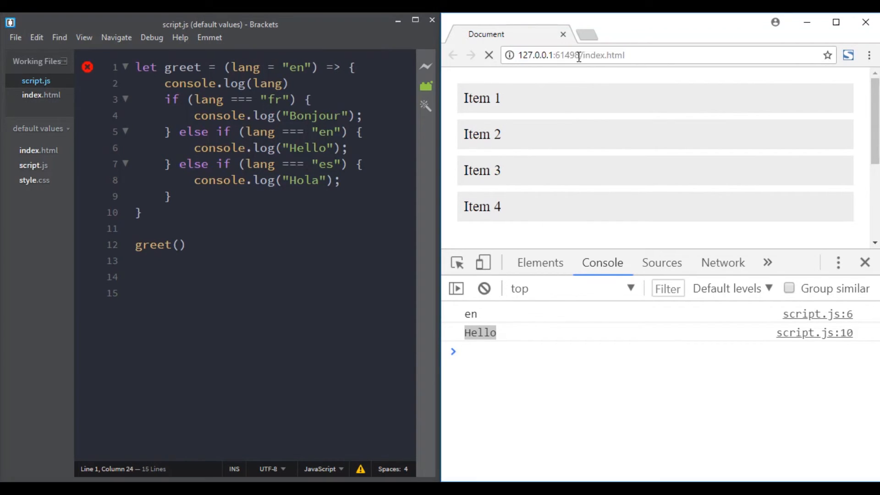
left_click(489, 55)
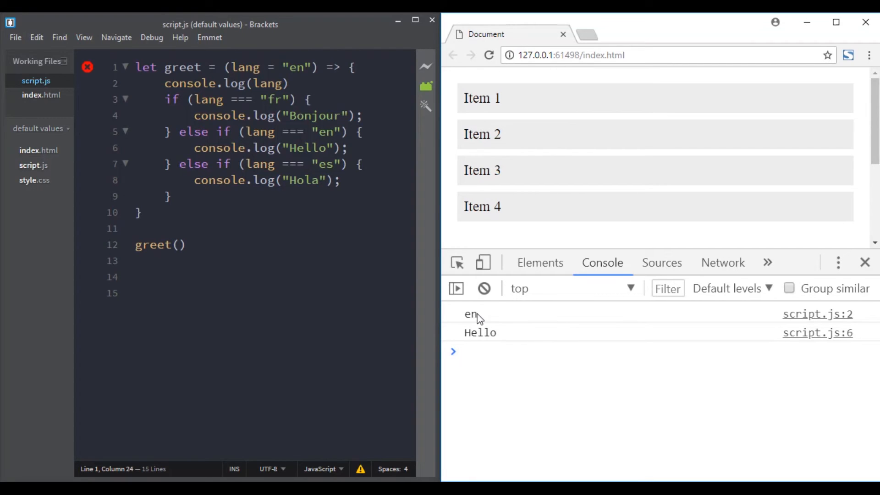
double_click(471, 313)
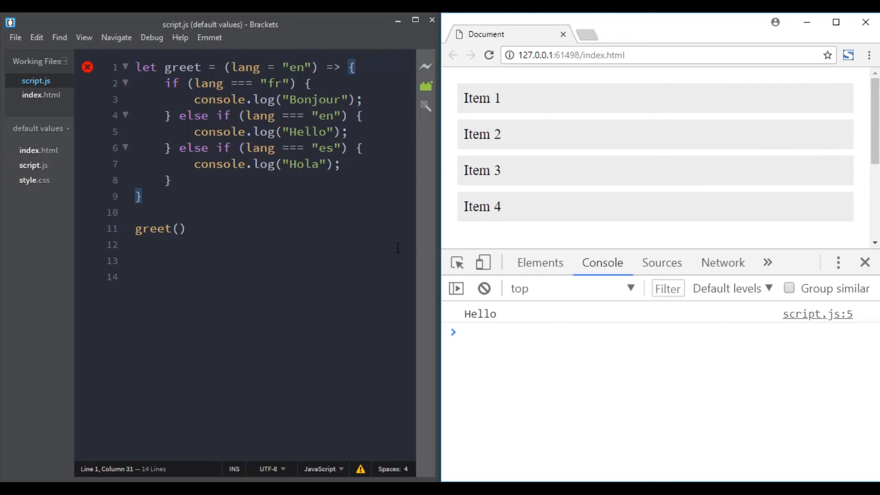
Pass "es" to the greet() call to print Hola, then change it to "fr".
left_click(178, 228)
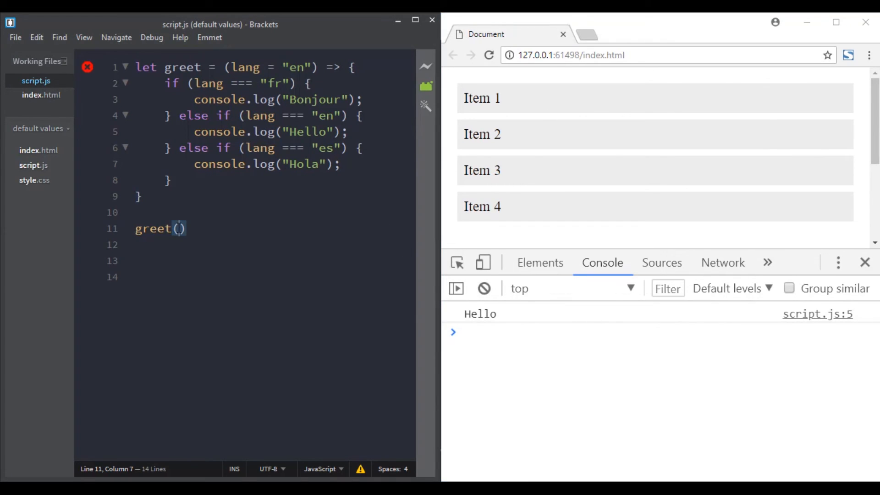
type("\"es\"")
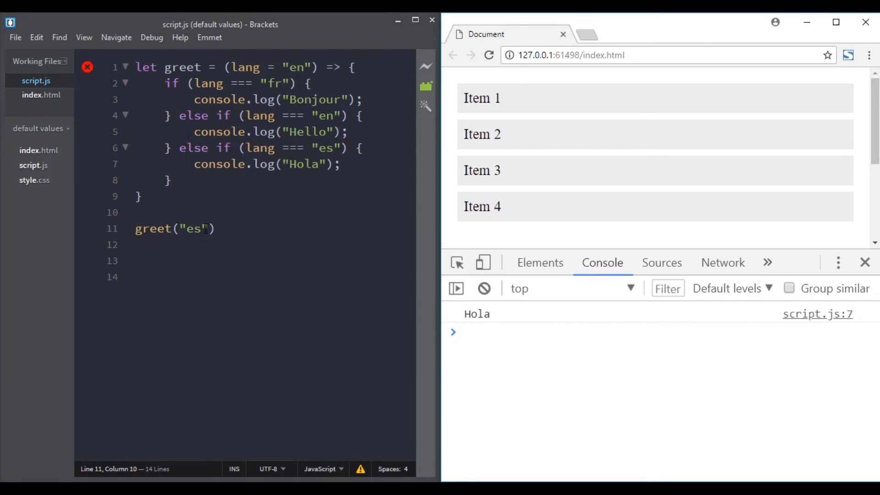
type("fr")
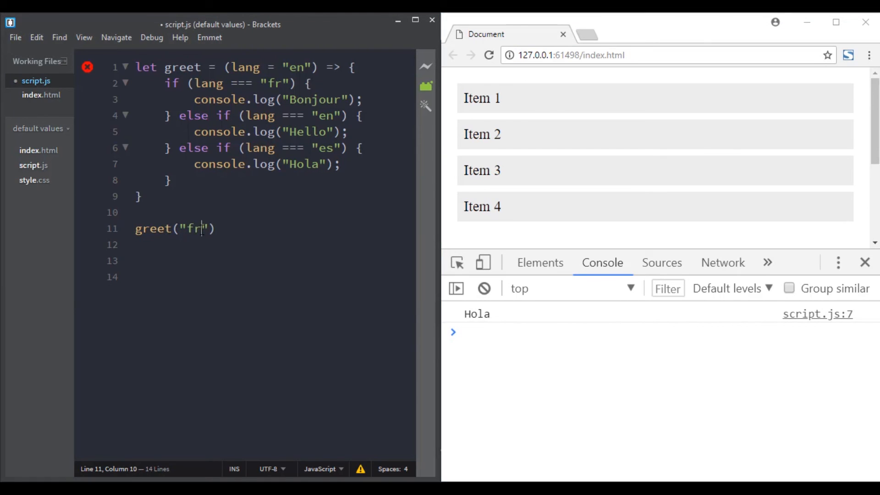